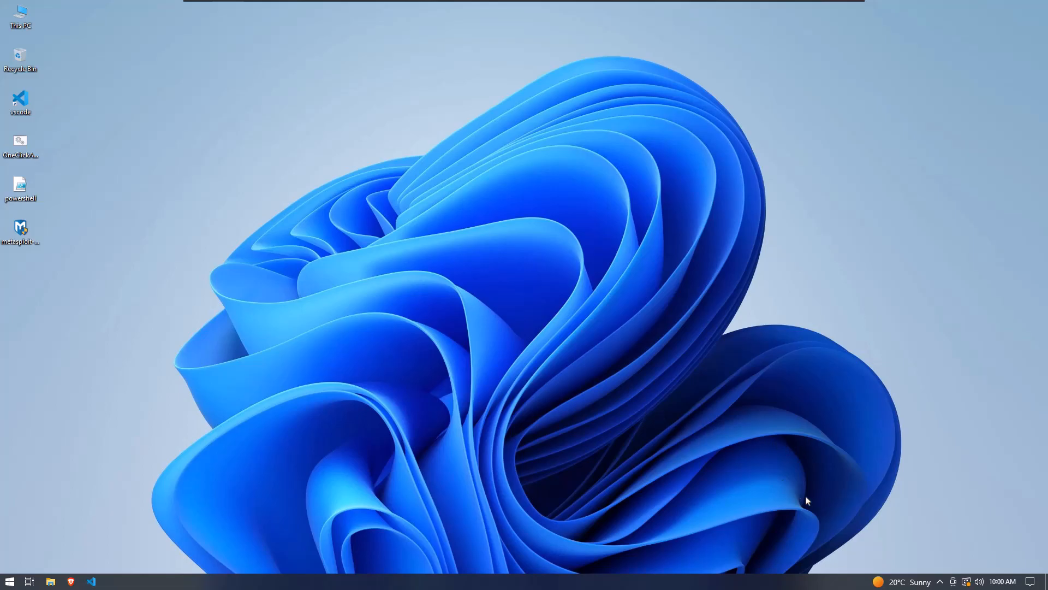
{"action": "mouse_move", "coordinate": [387, 226]}
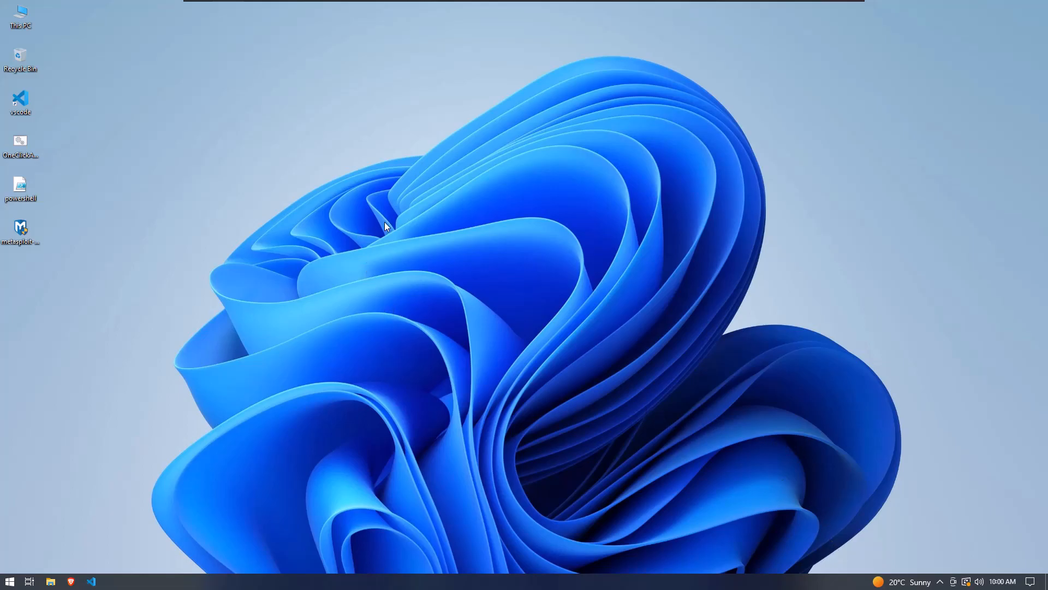
{"action": "mouse_move", "coordinate": [392, 226]}
{"action": "type", "text": "t"}
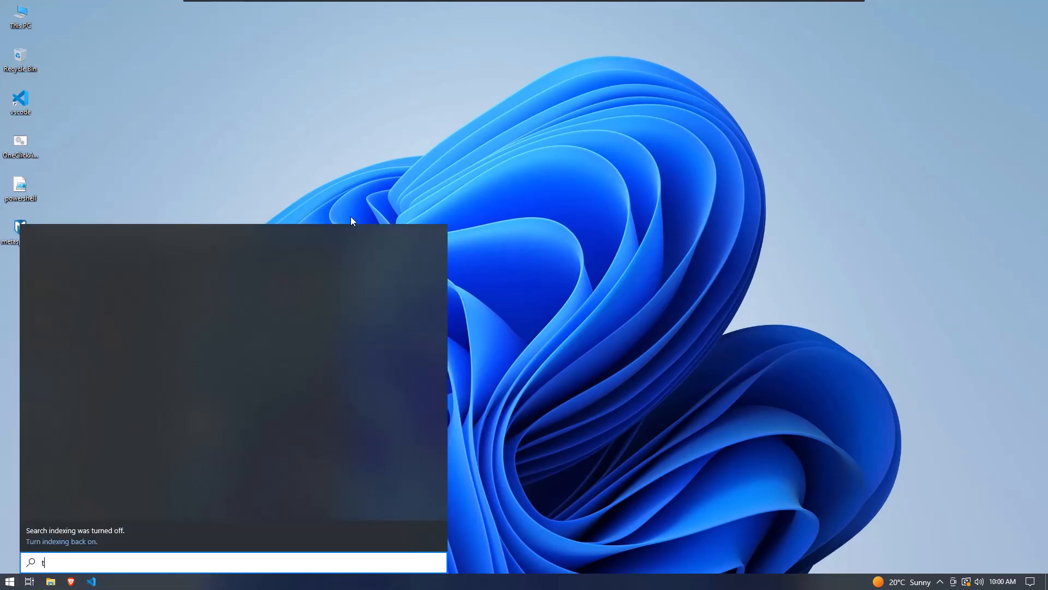
Search 'task sc' from the Start menu and launch Task Scheduler
{"action": "type", "text": "ask sc"}
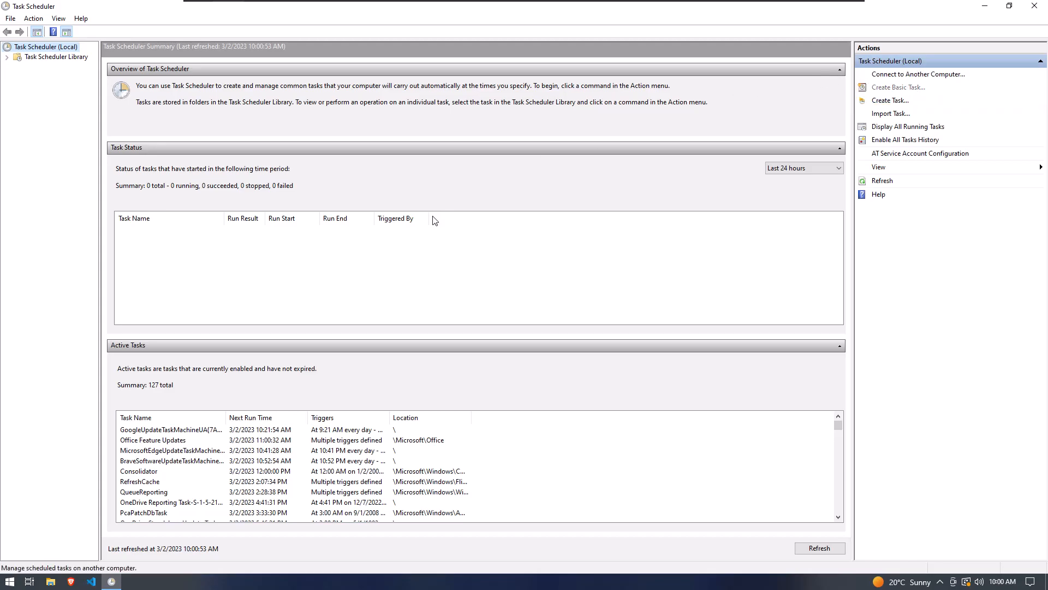
Start a basic task named AutoShutdown and advance to the Daily trigger choice
{"action": "left_click", "coordinate": [898, 87]}
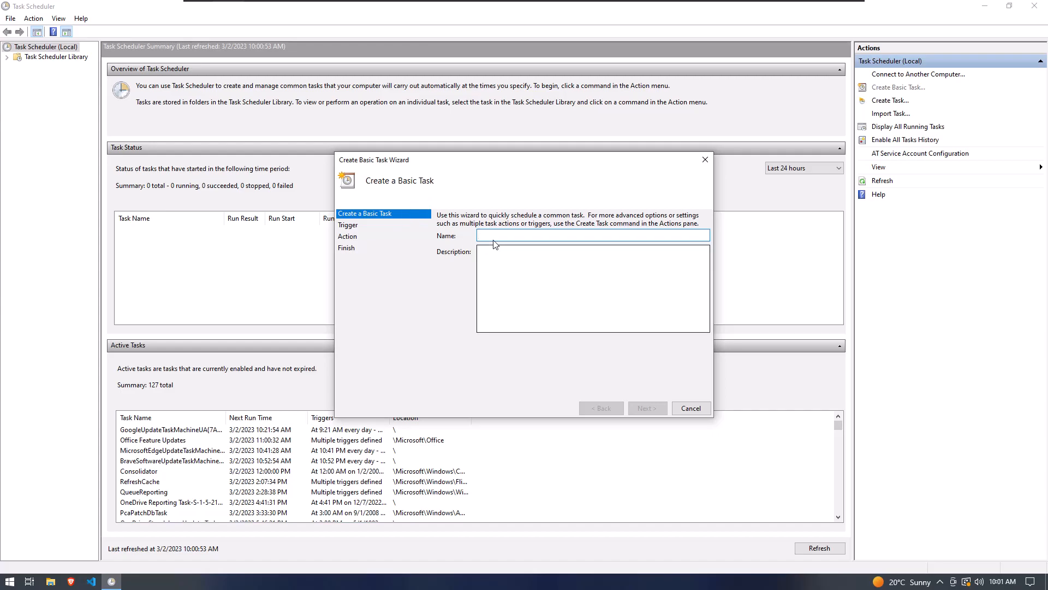
{"action": "type", "text": "Auto"}
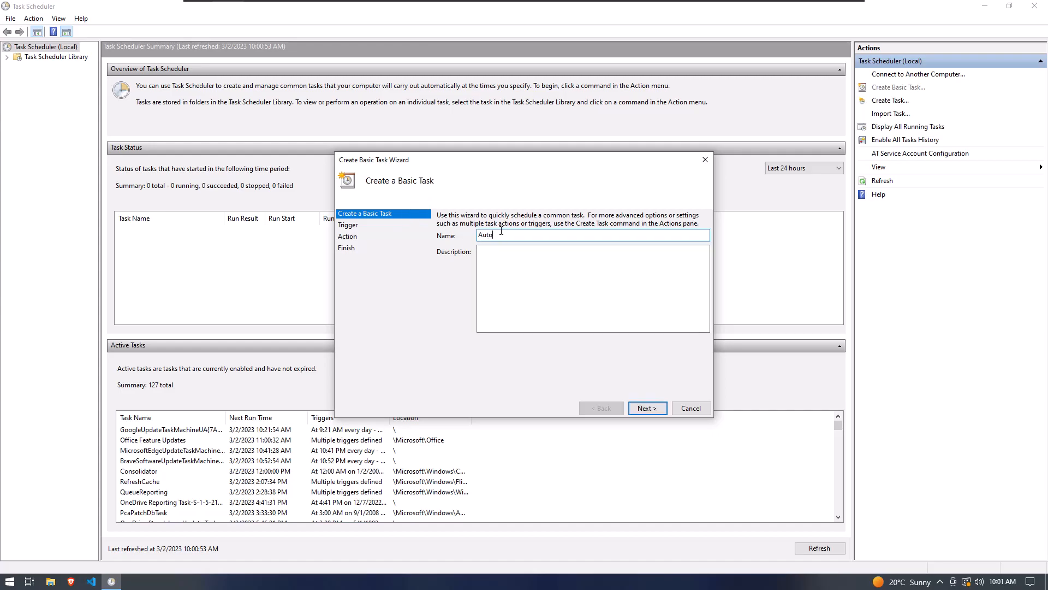
{"action": "type", "text": "Shutdown"}
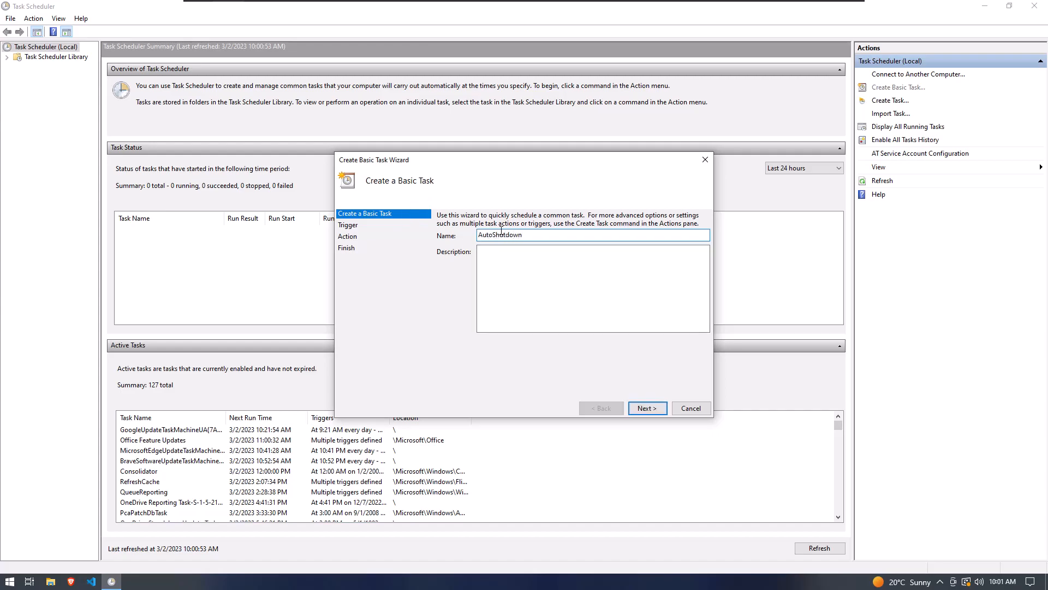
{"action": "left_click", "coordinate": [646, 408]}
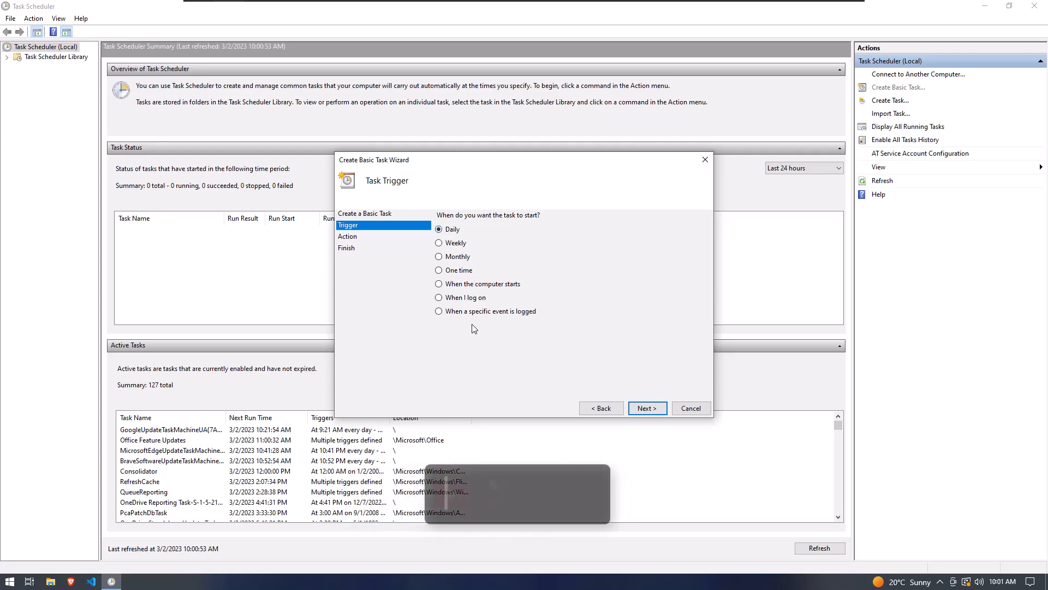
Set the daily trigger to start at 10:05 AM, recurring every 1 day
{"action": "left_click", "coordinate": [645, 408]}
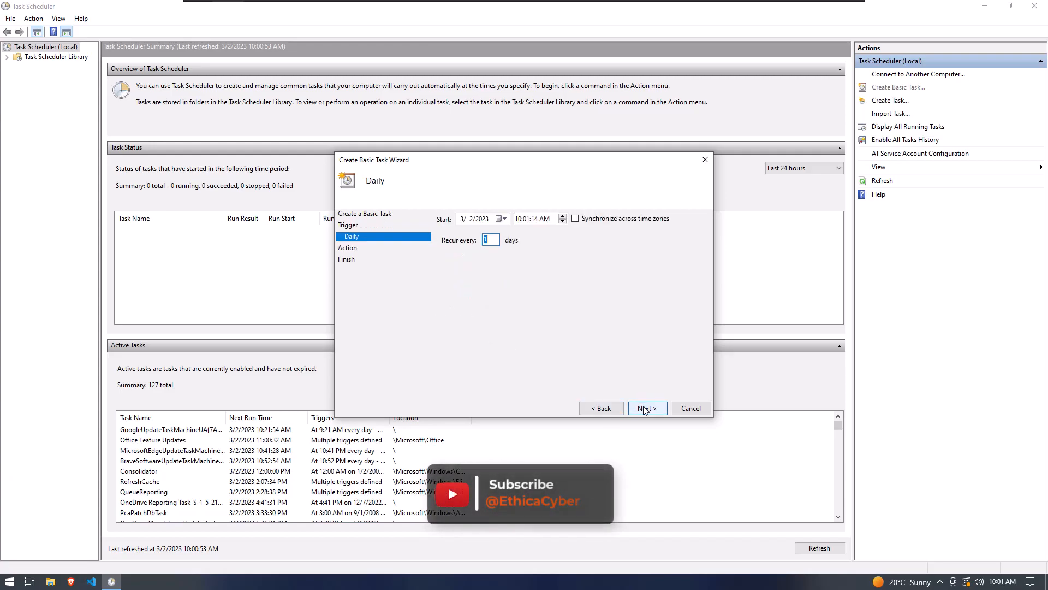
{"action": "left_click", "coordinate": [533, 218]}
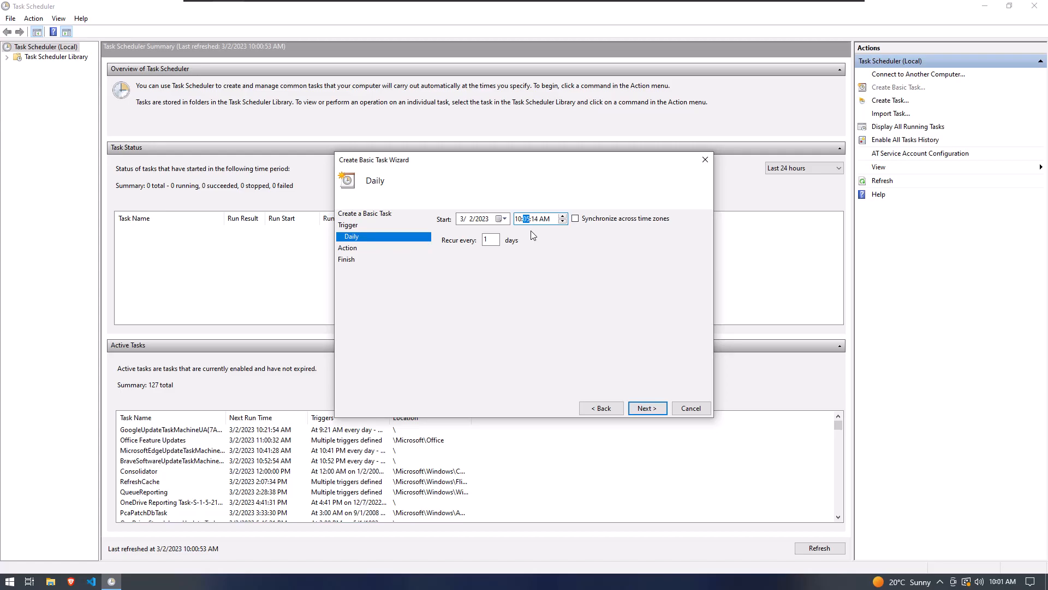
{"action": "mouse_move", "coordinate": [529, 238]}
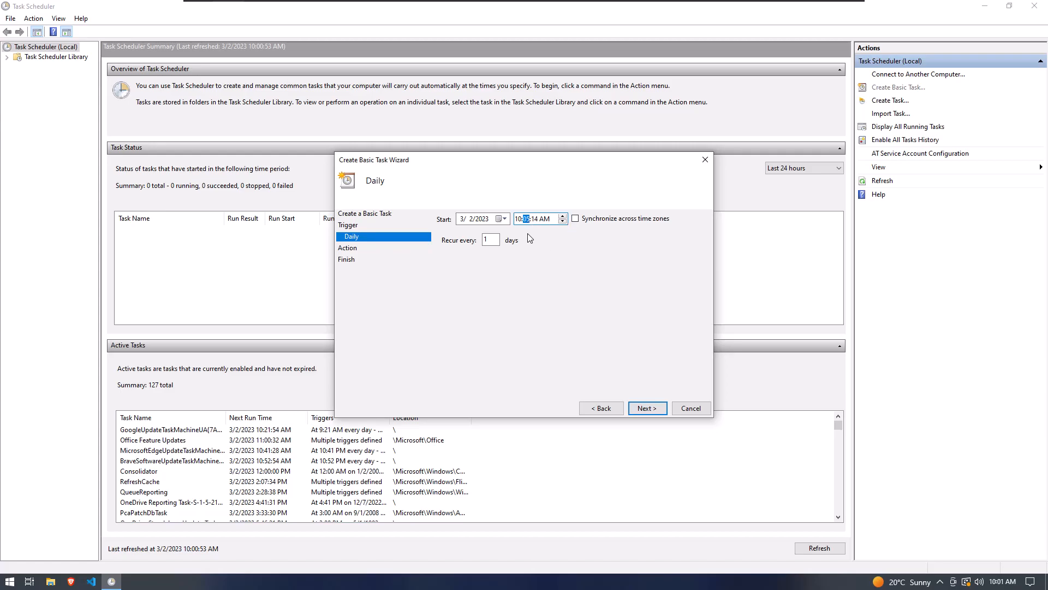
{"action": "mouse_move", "coordinate": [490, 237]}
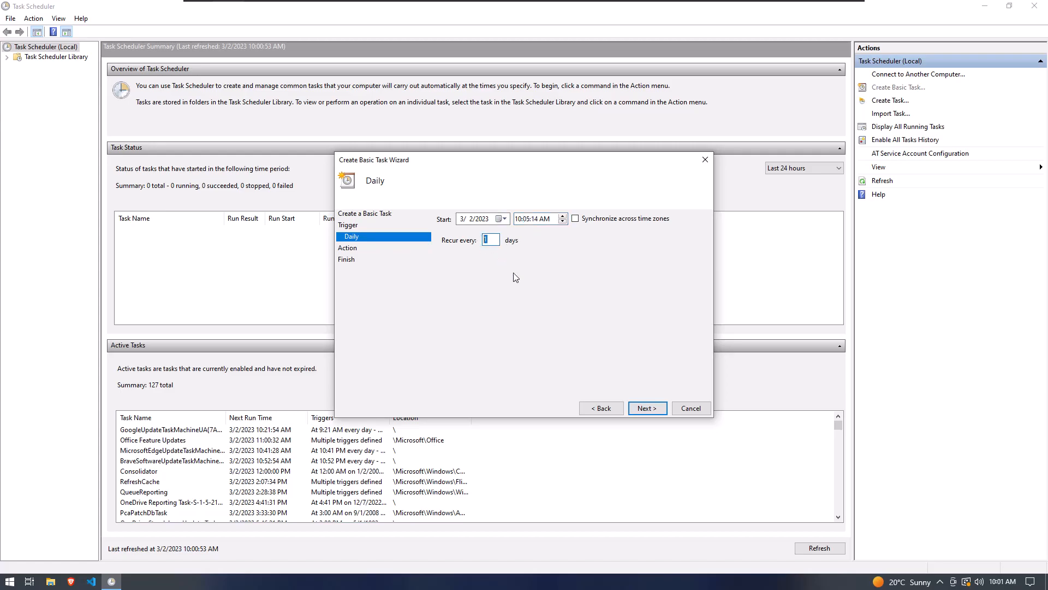
Make the action start C:\Windows\System32\shutdown.exe with argument /s
{"action": "left_click", "coordinate": [645, 408]}
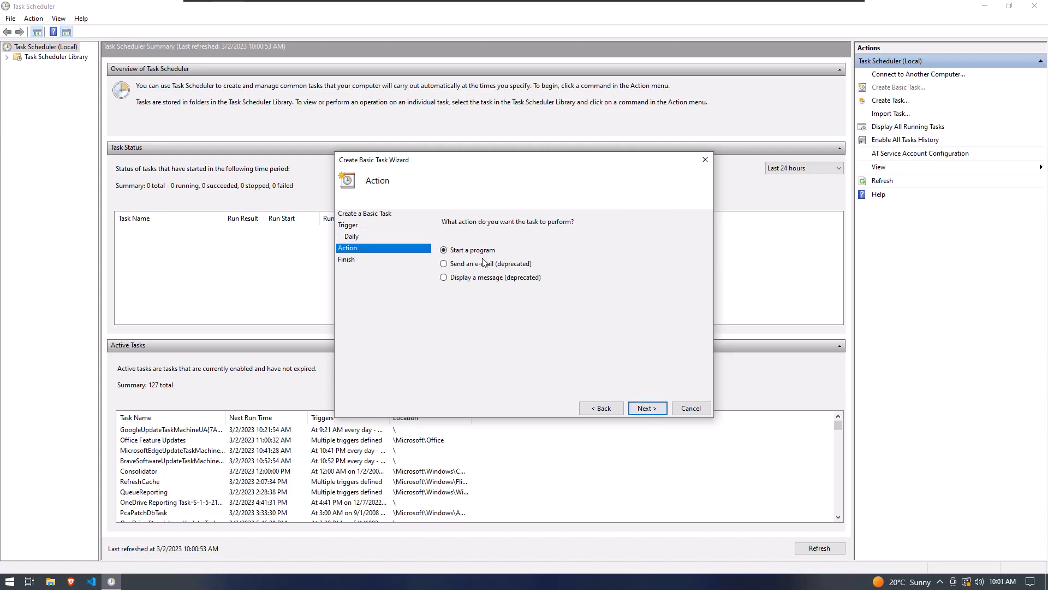
{"action": "left_click", "coordinate": [646, 408]}
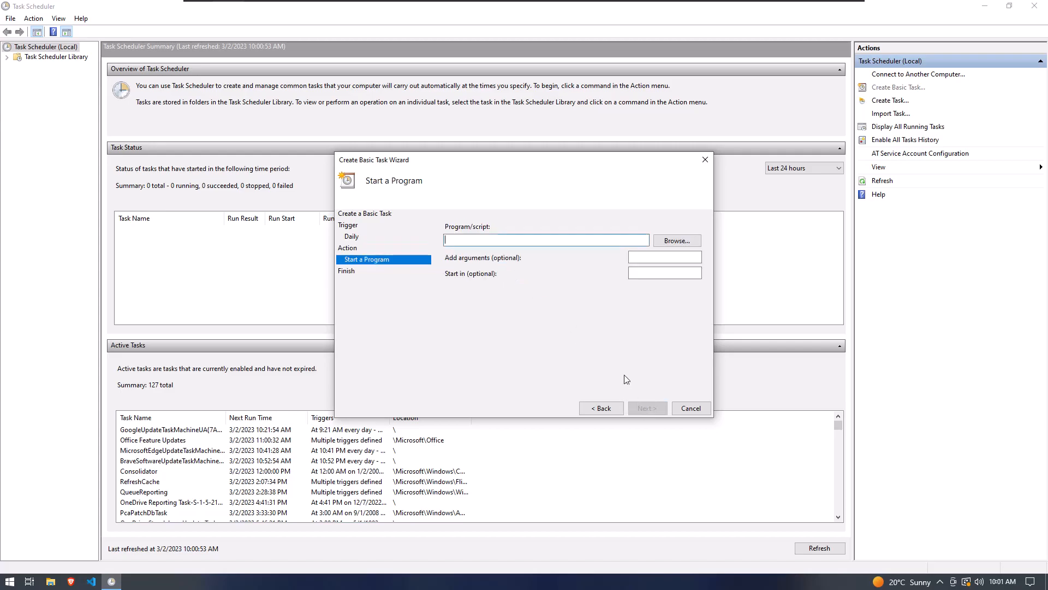
{"action": "left_click", "coordinate": [676, 240]}
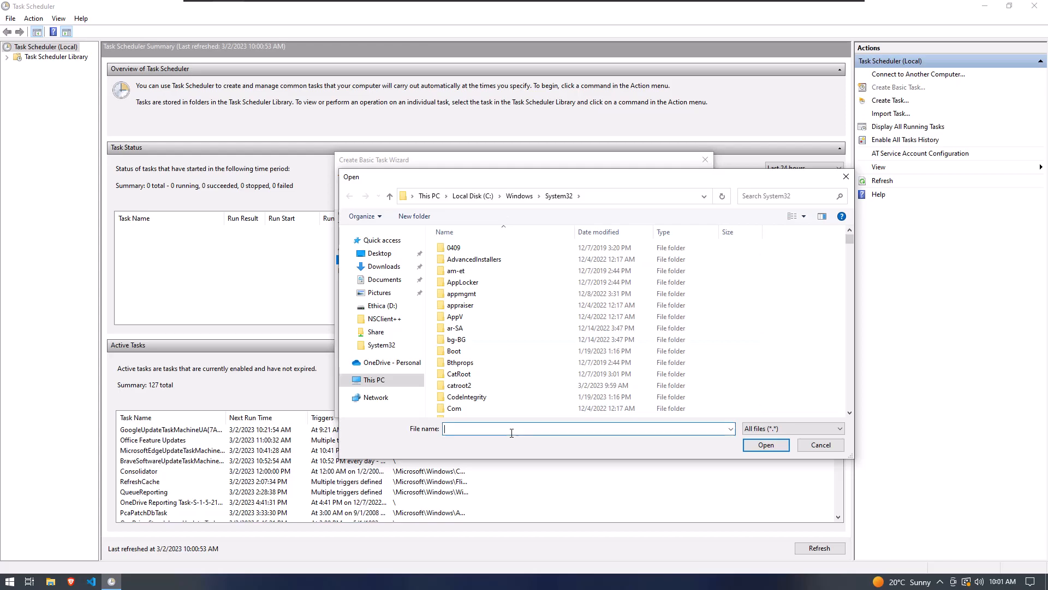
{"action": "type", "text": "shutd"}
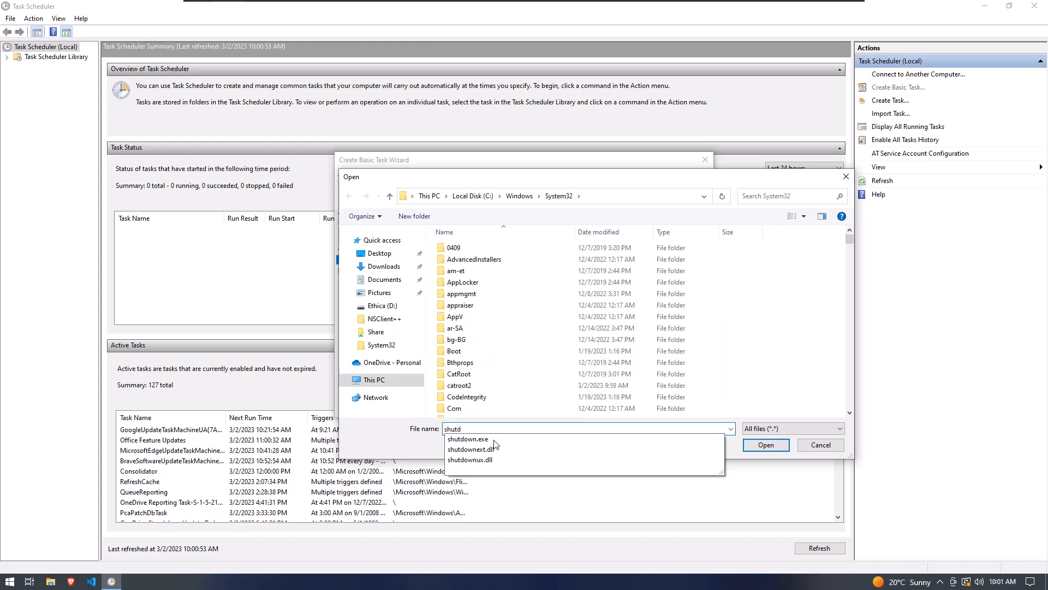
{"action": "left_click", "coordinate": [469, 439]}
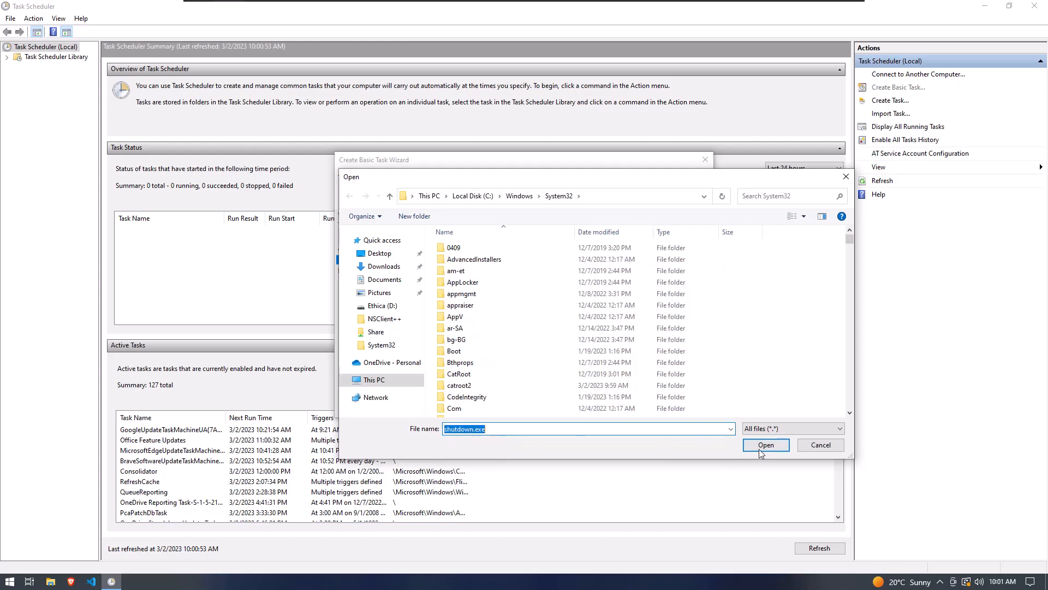
{"action": "left_click", "coordinate": [765, 445]}
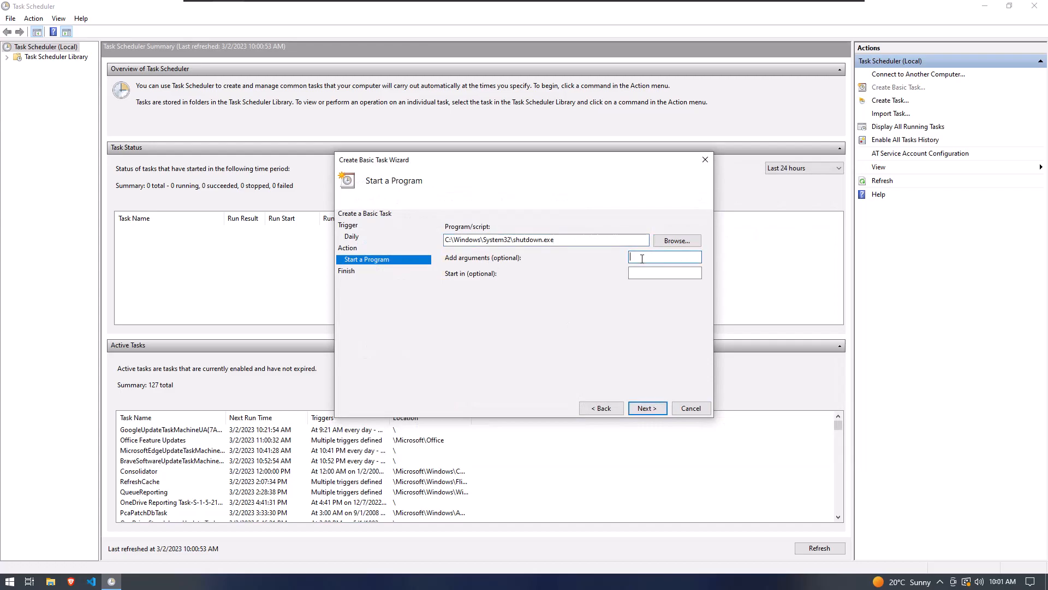
{"action": "type", "text": "/s"}
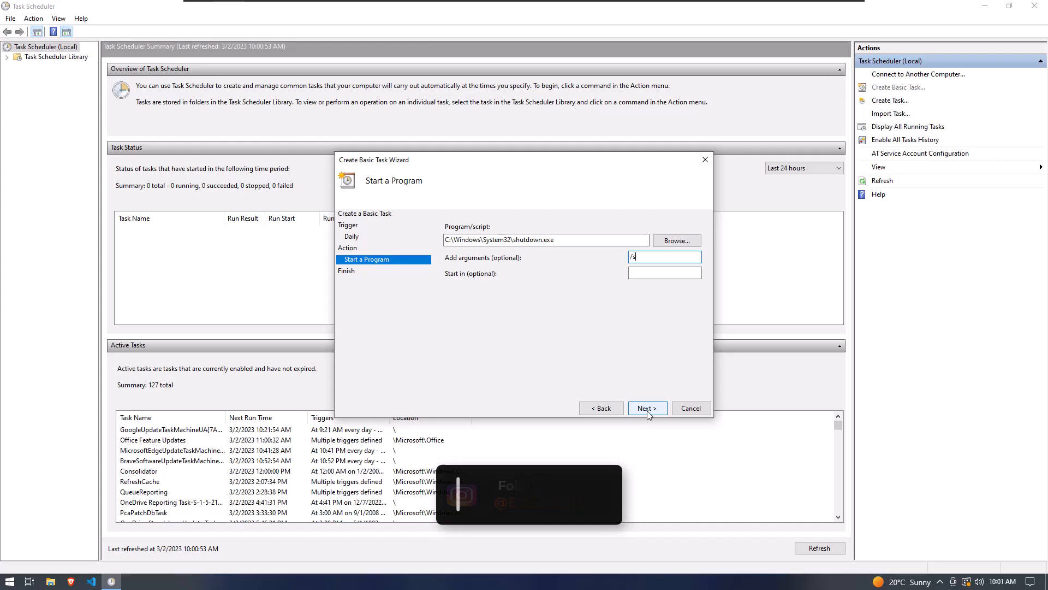
Review the daily 10:05 AM shutdown.exe /s summary and finish the wizard
{"action": "left_click", "coordinate": [645, 408]}
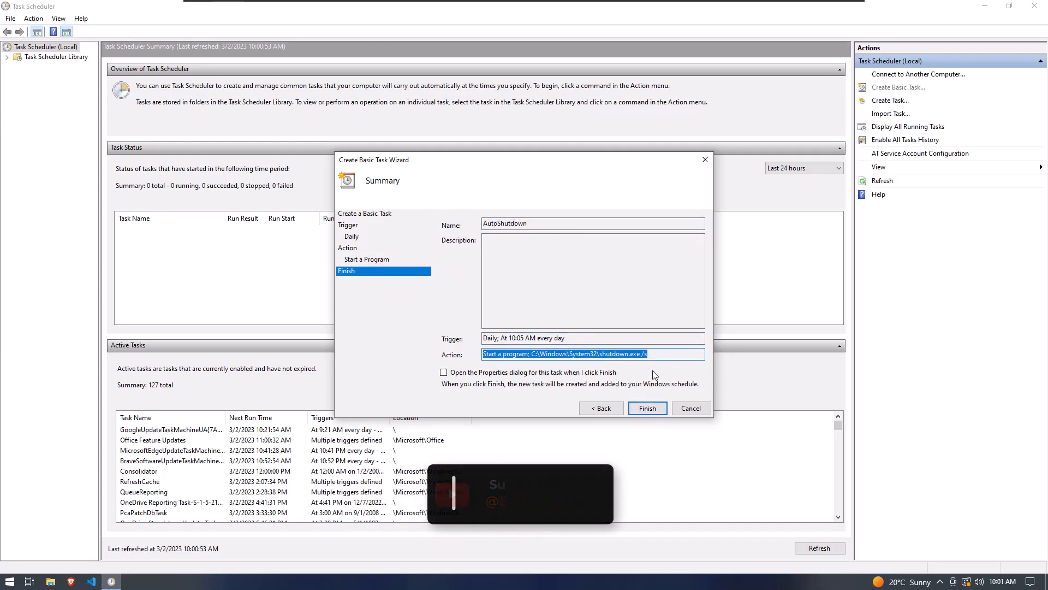
{"action": "left_click", "coordinate": [646, 408]}
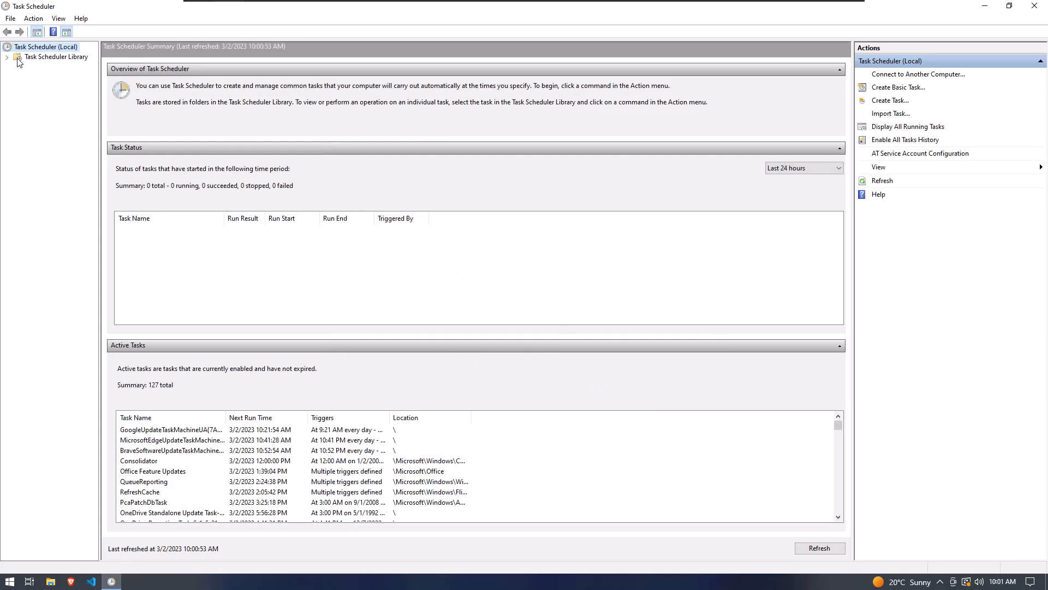
Select AutoShutdown in Task Scheduler Library to view its Ready, daily 10:05 AM details
{"action": "left_click", "coordinate": [56, 56]}
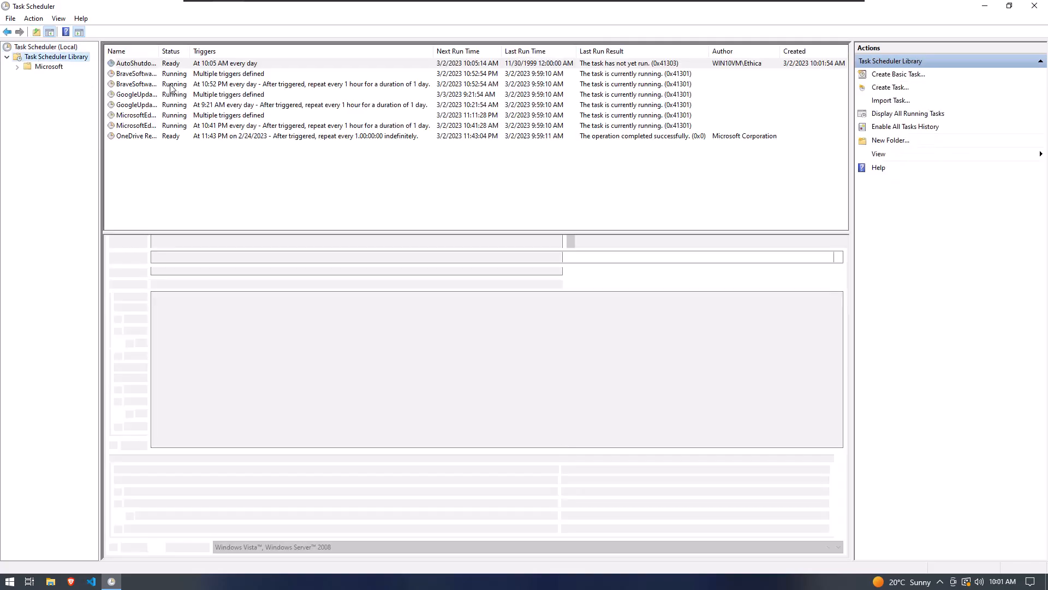
{"action": "left_click", "coordinate": [136, 63]}
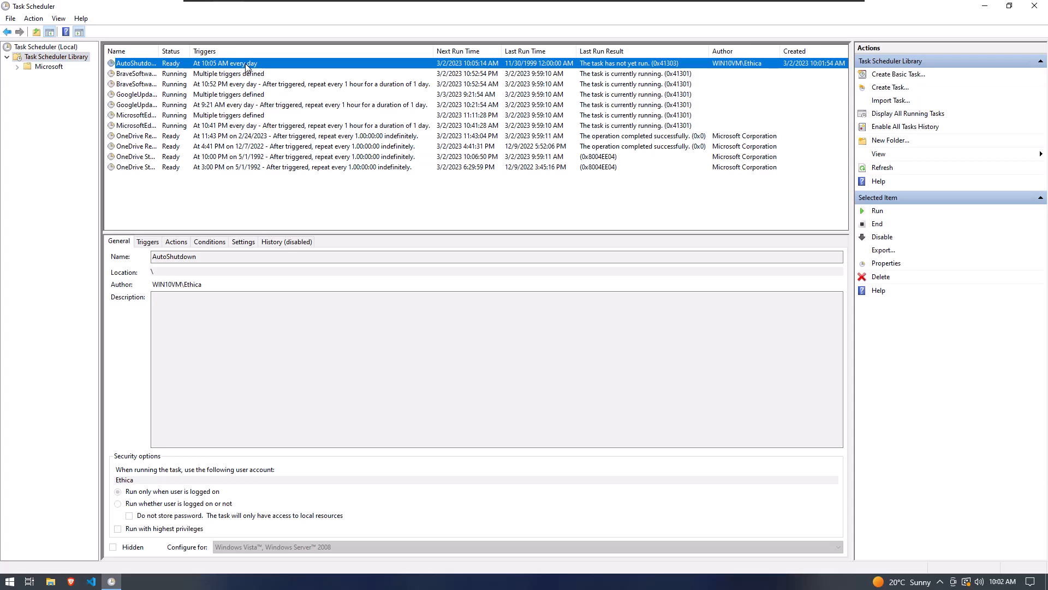
{"action": "left_click", "coordinate": [1036, 6]}
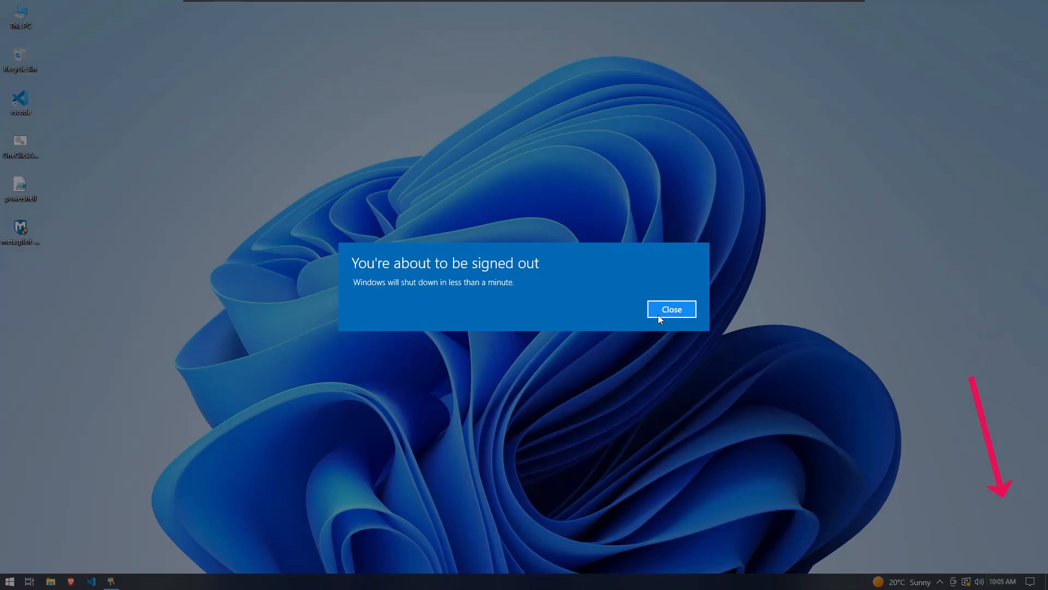
Close the 'You're about to be signed out' imminent-shutdown notification
{"action": "left_click", "coordinate": [671, 309]}
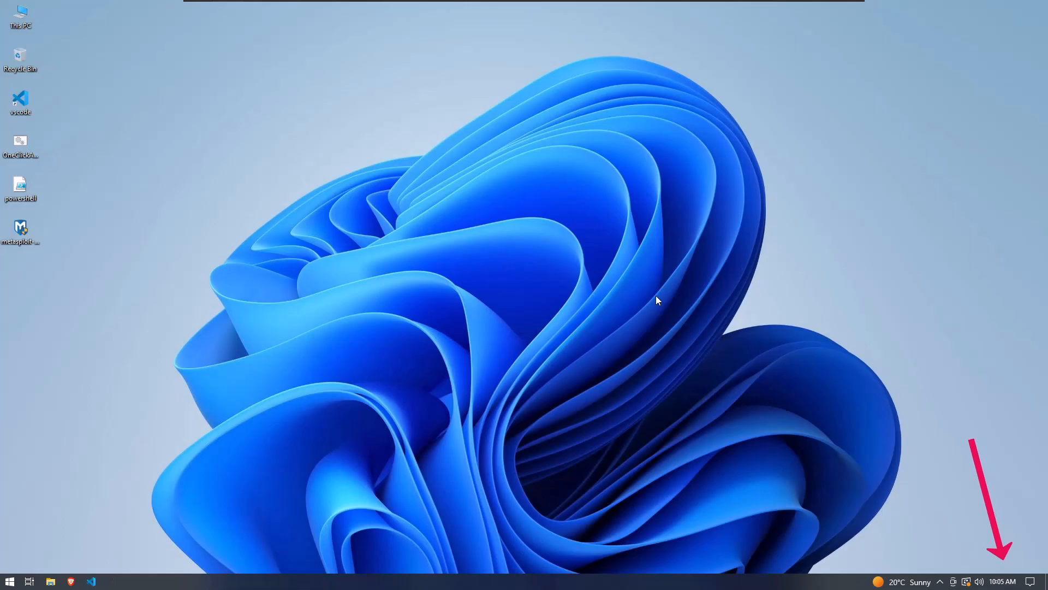